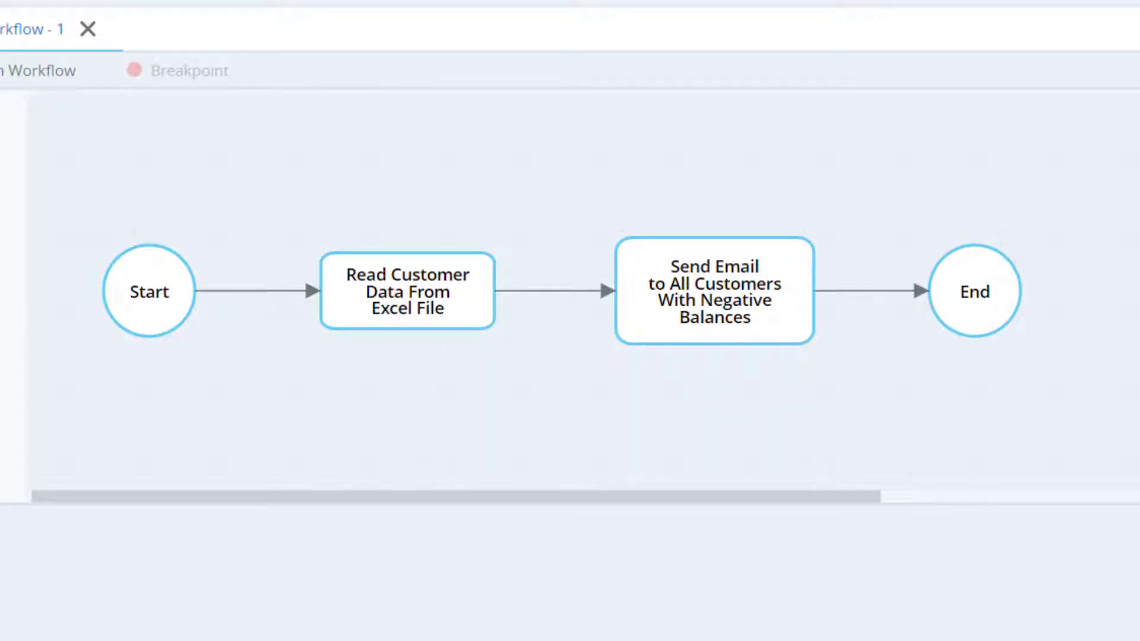
# - Make the Read Customer Data step read c:\customerdata, Sheet_1, range A1:Z100 via MS Excel
pyautogui.click(407, 292)
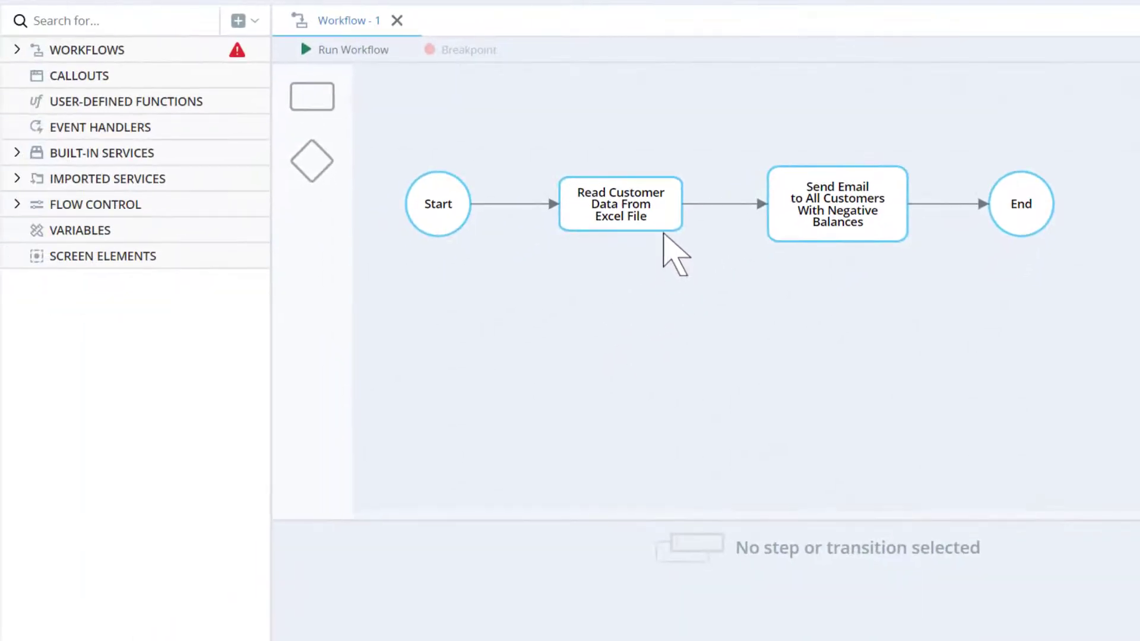
pyautogui.click(620, 203)
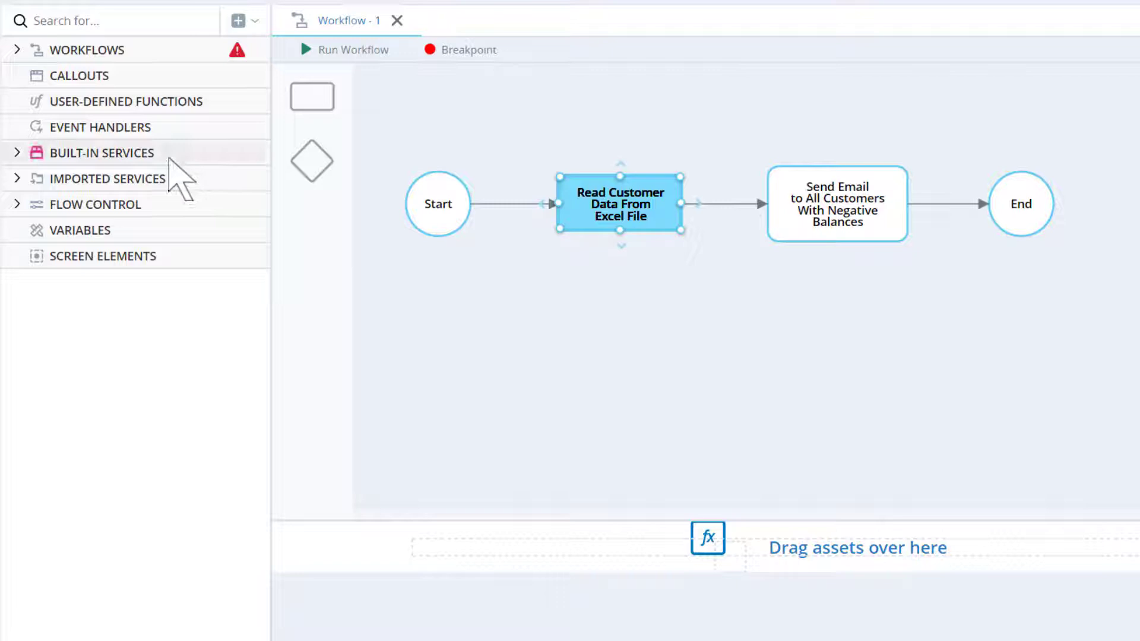
pyautogui.click(102, 152)
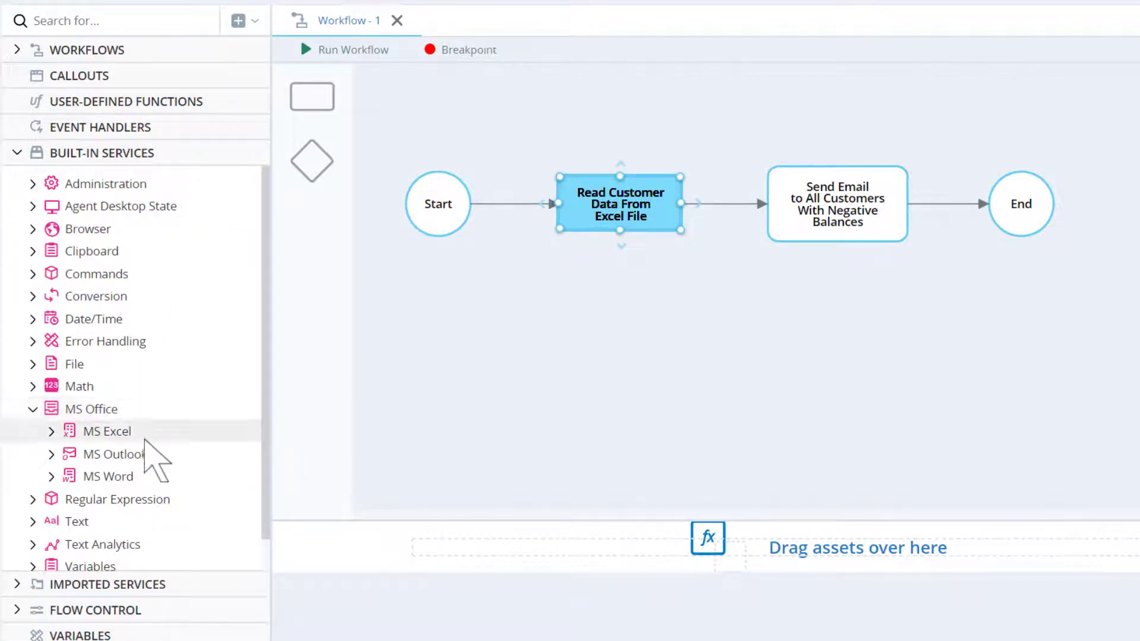
pyautogui.click(107, 431)
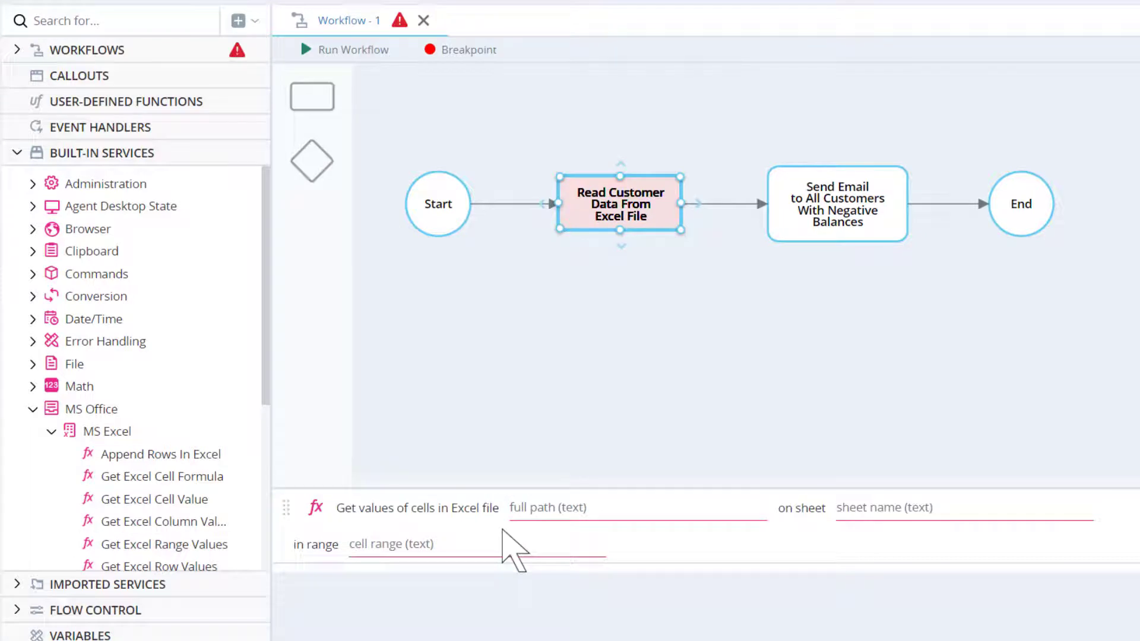
pyautogui.write('A1:Z100')
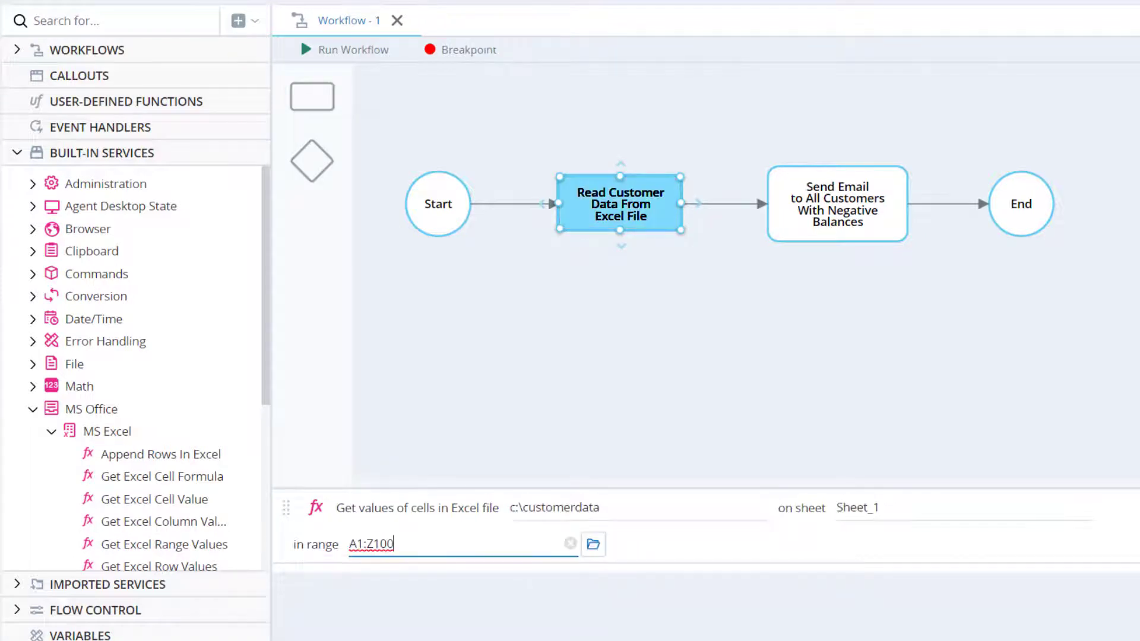
pyautogui.click(620, 204)
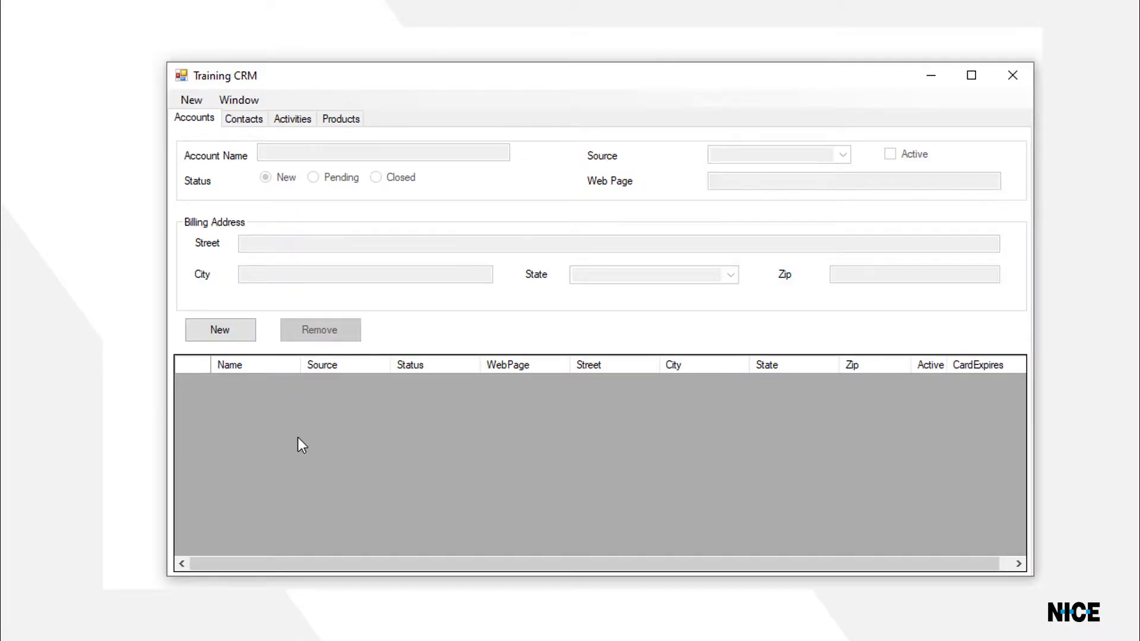
# - Add a new account with Closed status, street Kelvin Way, and begin the city
pyautogui.click(220, 329)
pyautogui.write('J')
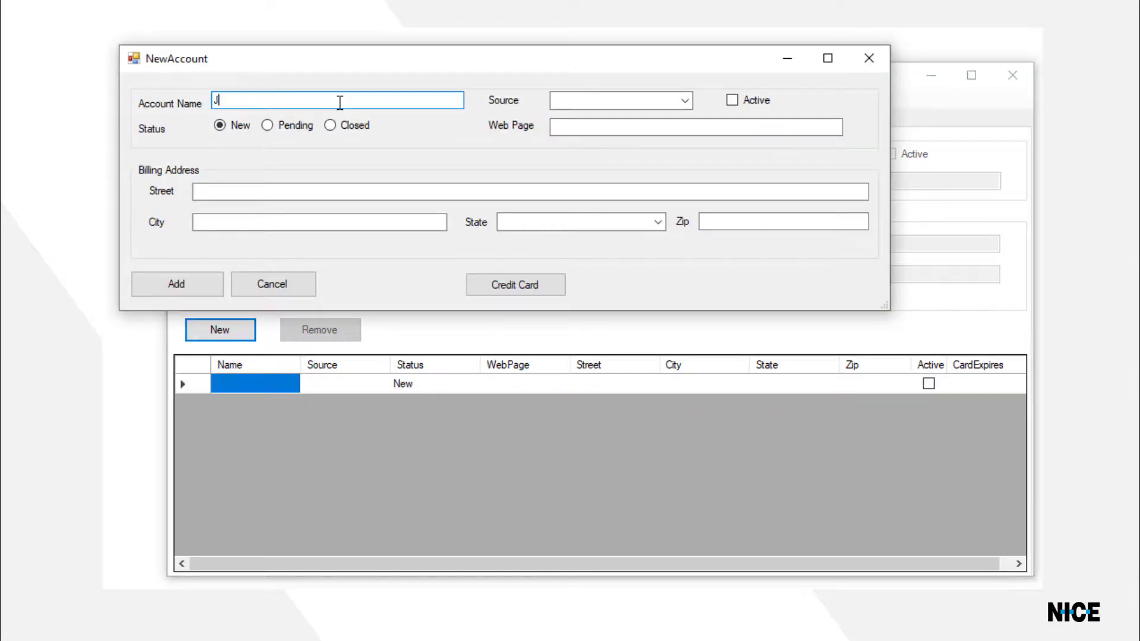
pyautogui.click(330, 126)
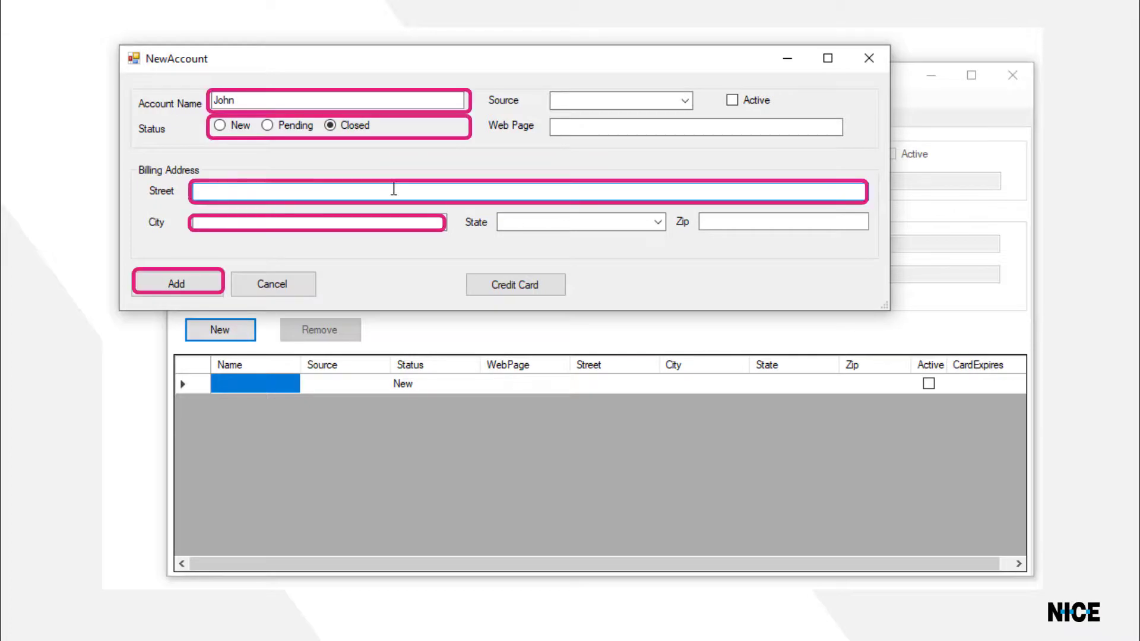
pyautogui.write('Kelvin')
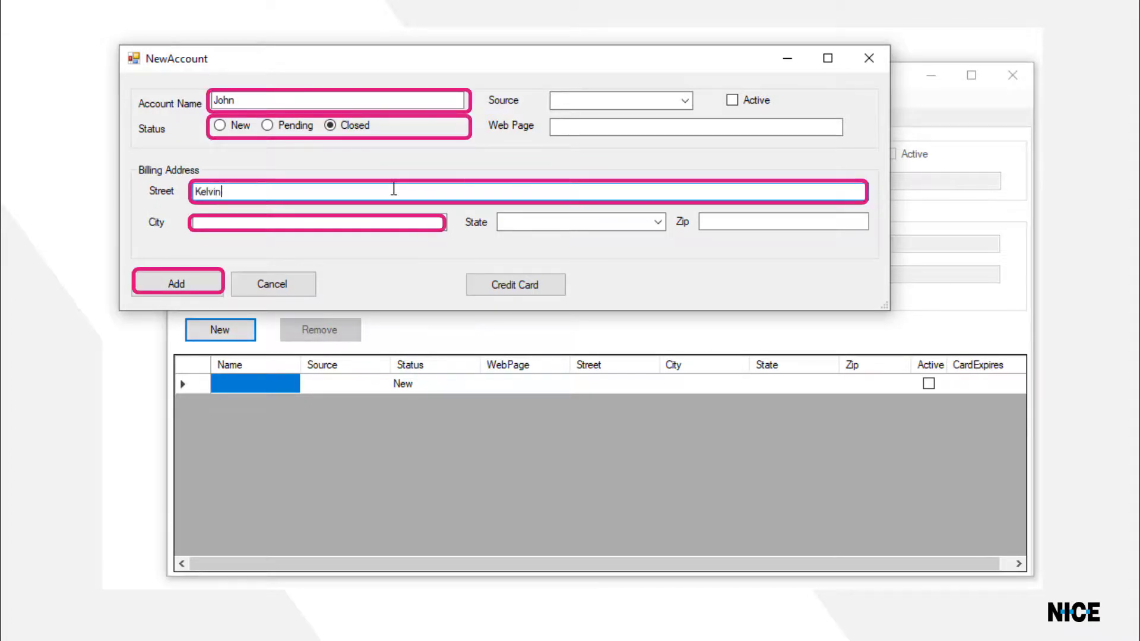
pyautogui.write('Way')
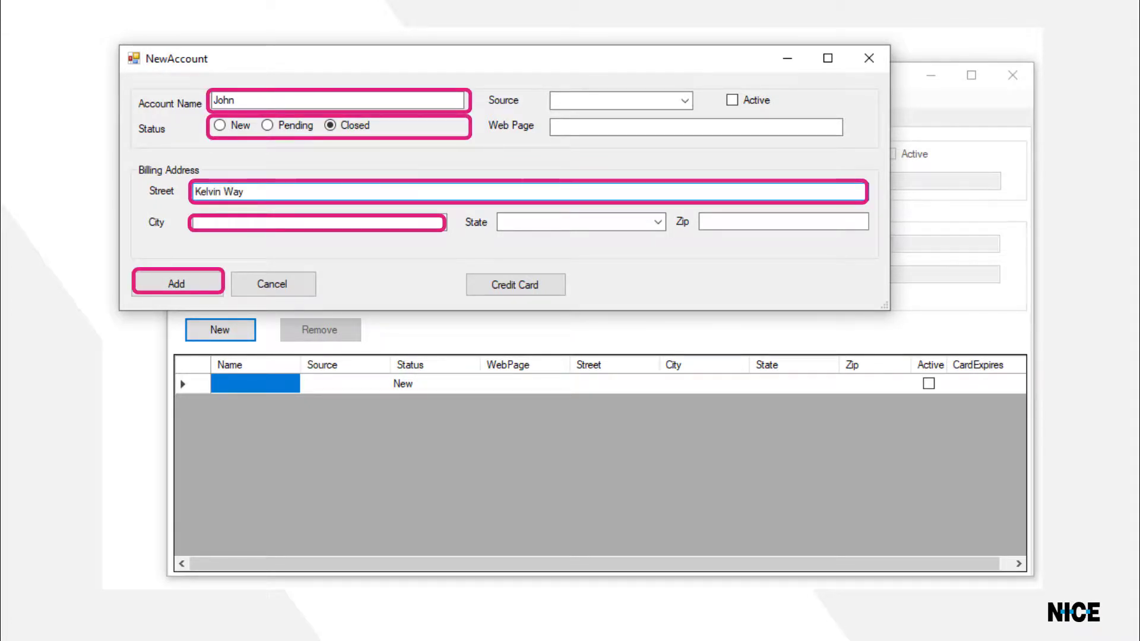
pyautogui.write('Gr')
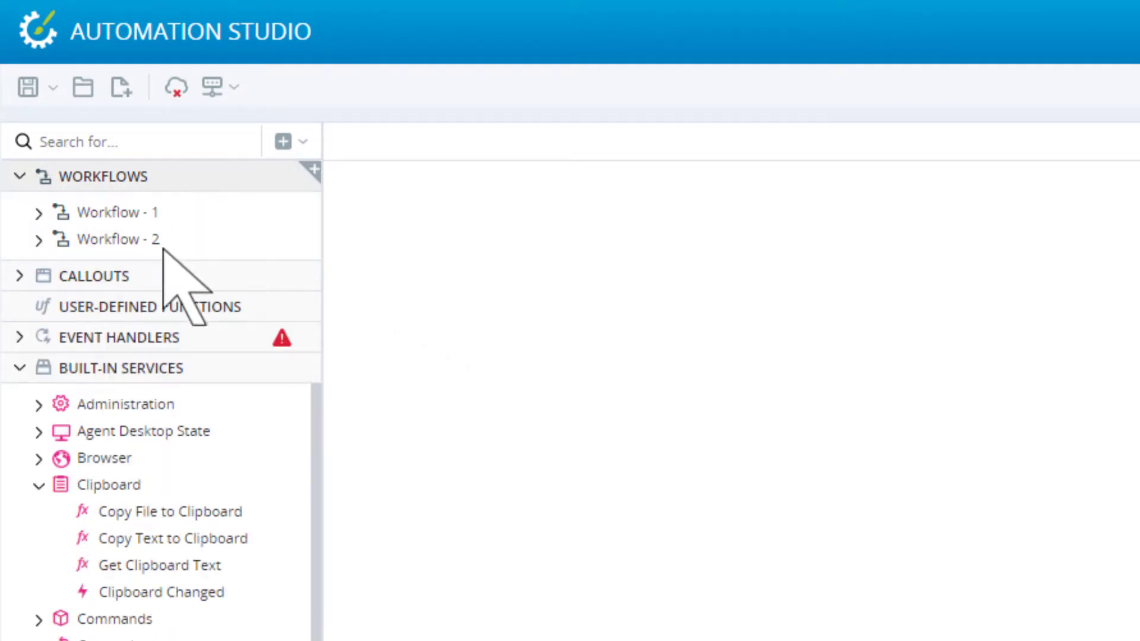
# - Expand Callouts, Event Handlers and Workflow - 1, then collapse Workflows
pyautogui.click(20, 276)
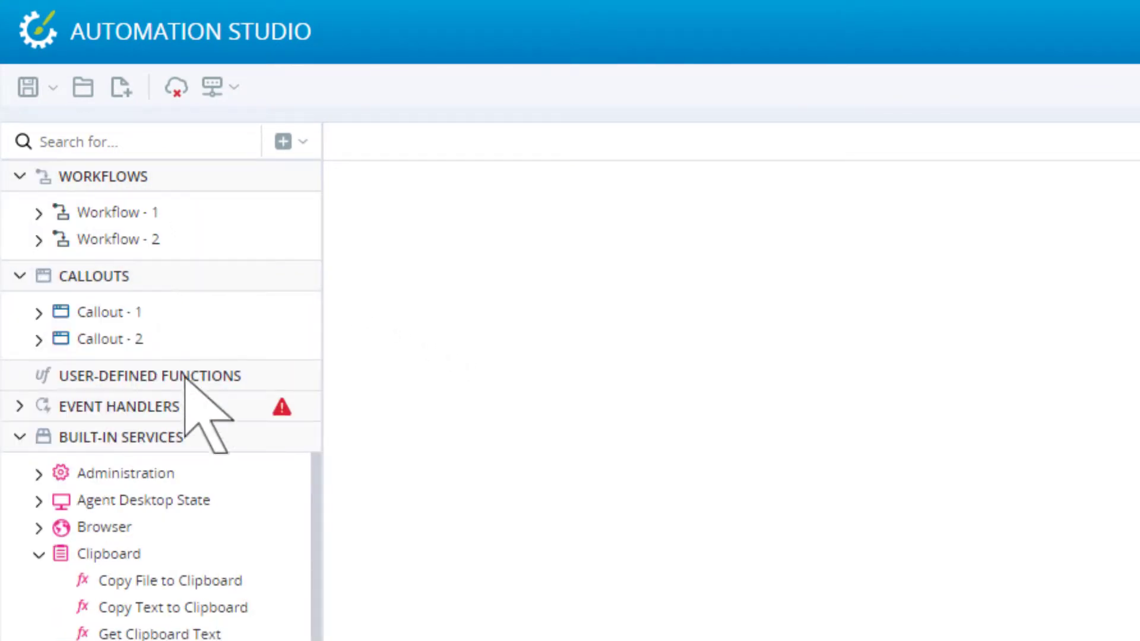
pyautogui.click(21, 406)
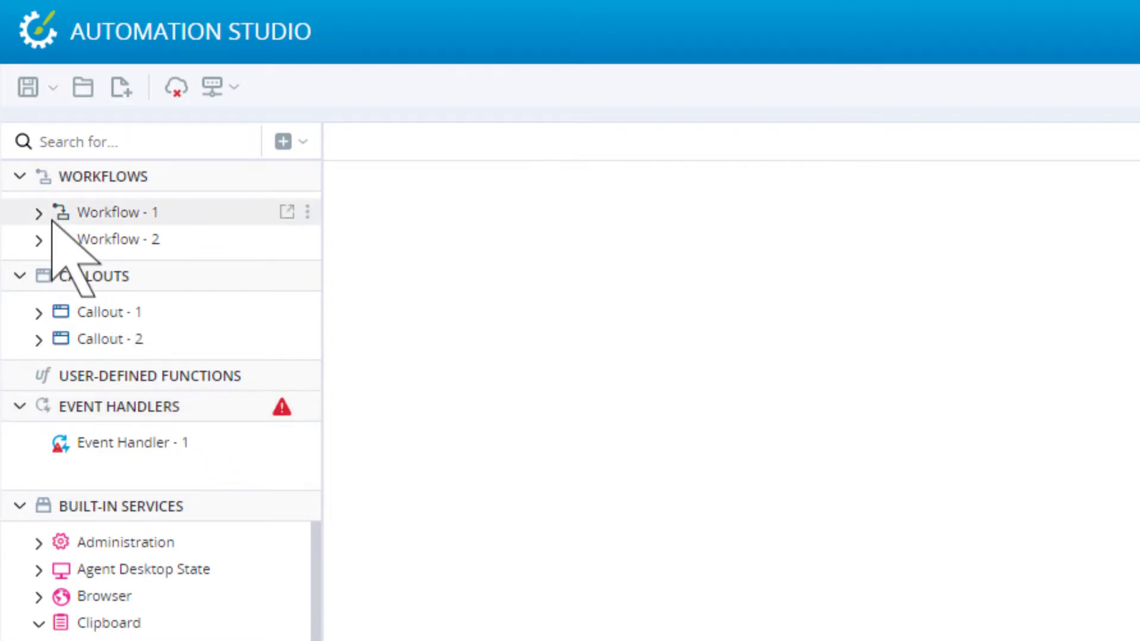
pyautogui.click(39, 212)
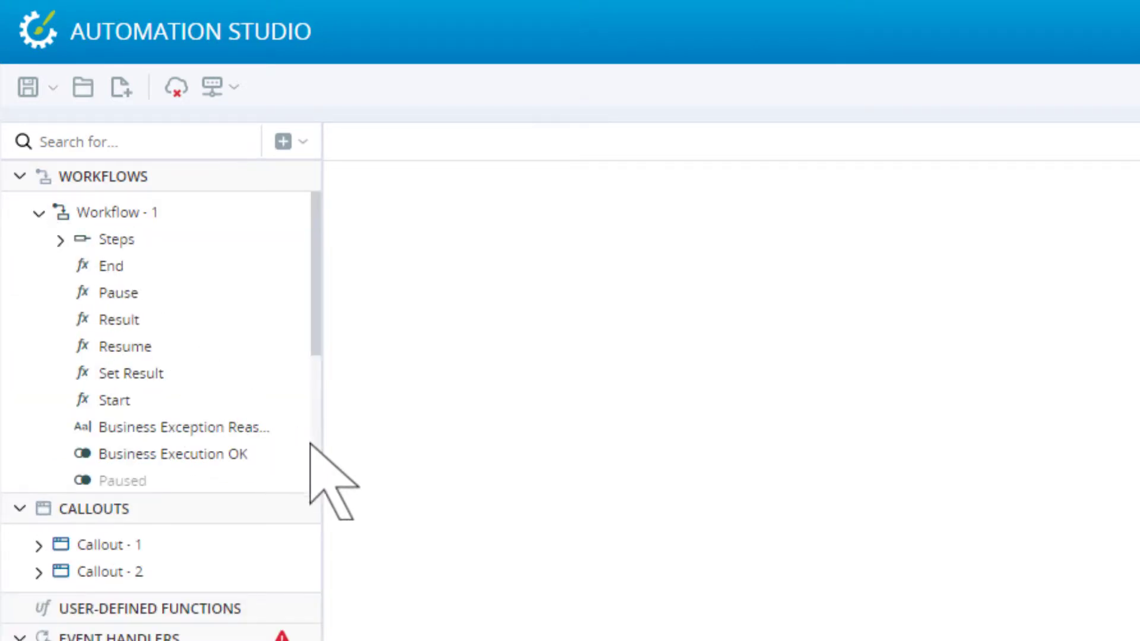
pyautogui.scroll(-3)
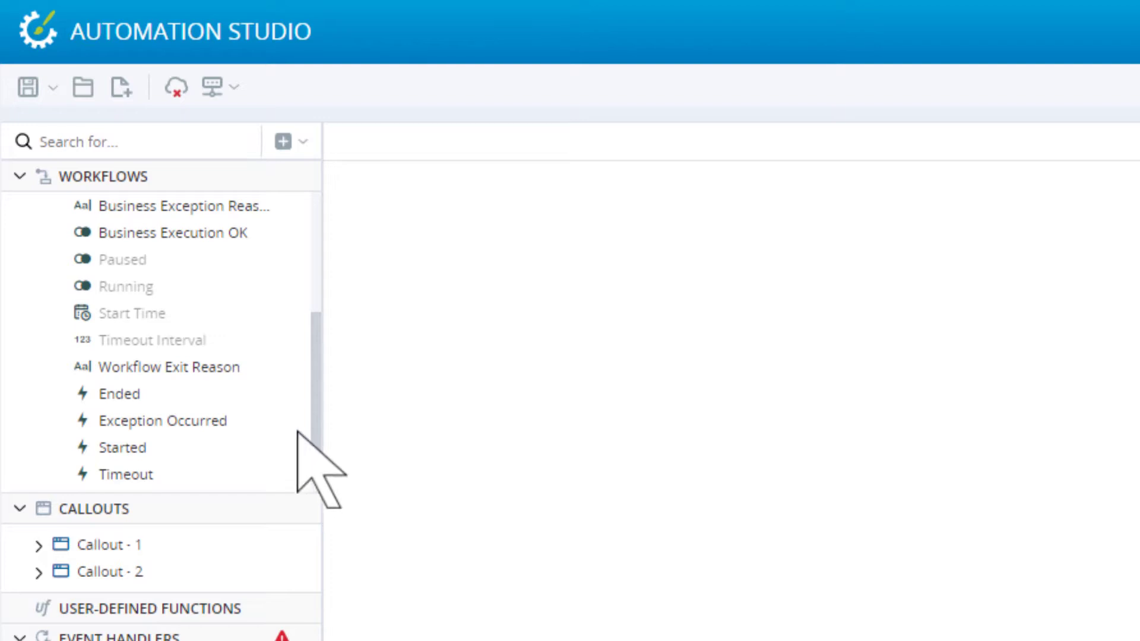
pyautogui.click(19, 176)
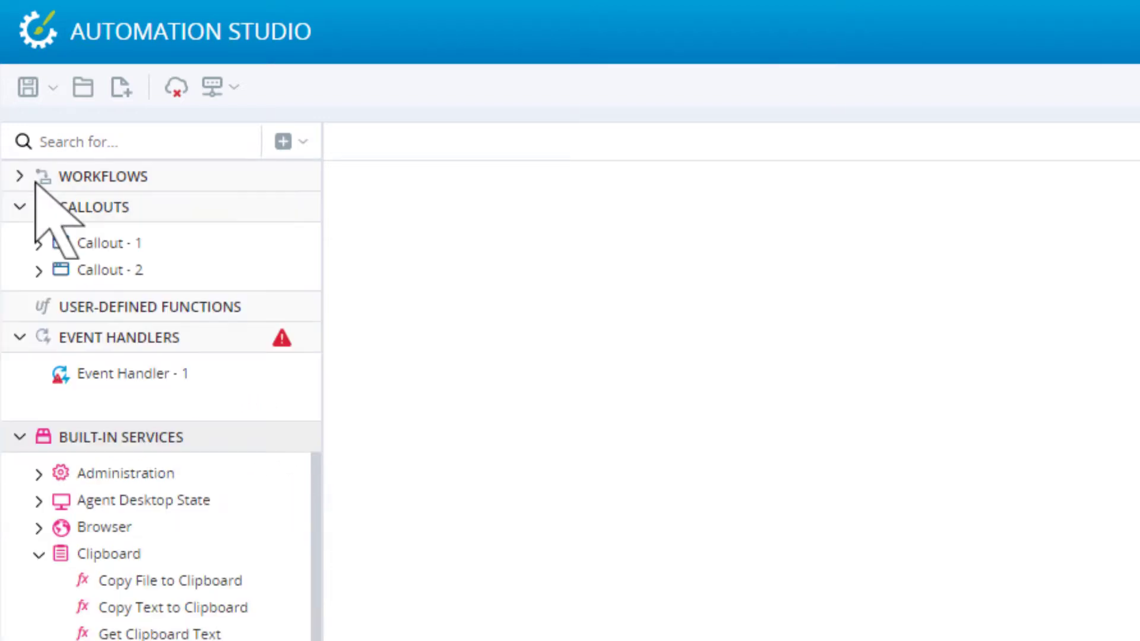
# - Expand Screen Elements and browse the Google_Search_Button functions, properties and events
pyautogui.scroll(-3)
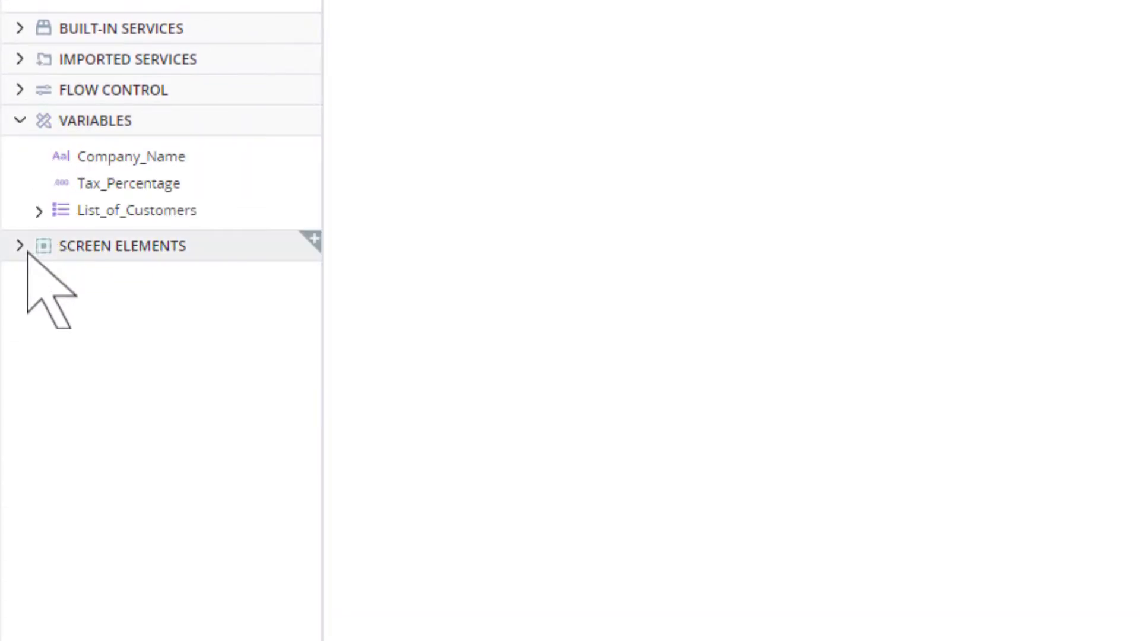
pyautogui.click(20, 246)
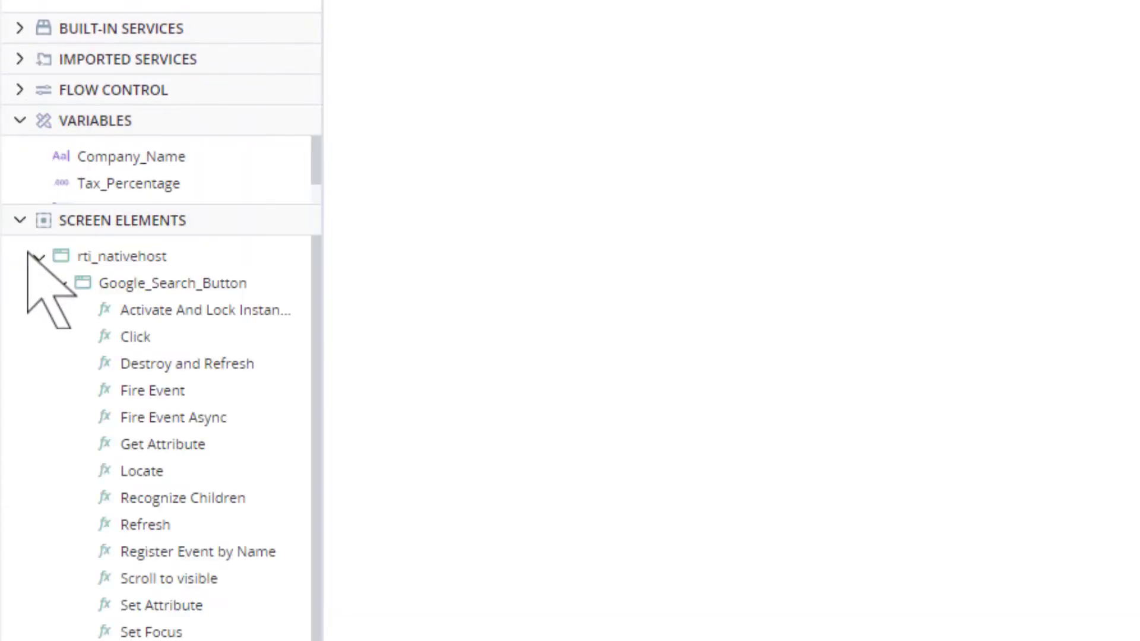
pyautogui.scroll(-3)
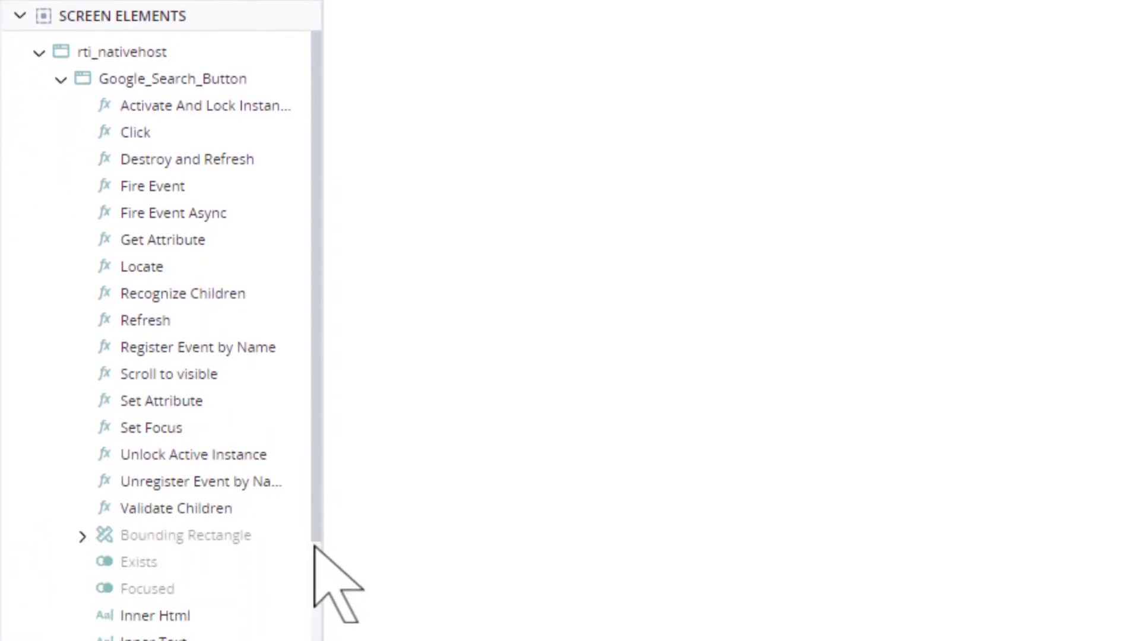
pyautogui.scroll(-3)
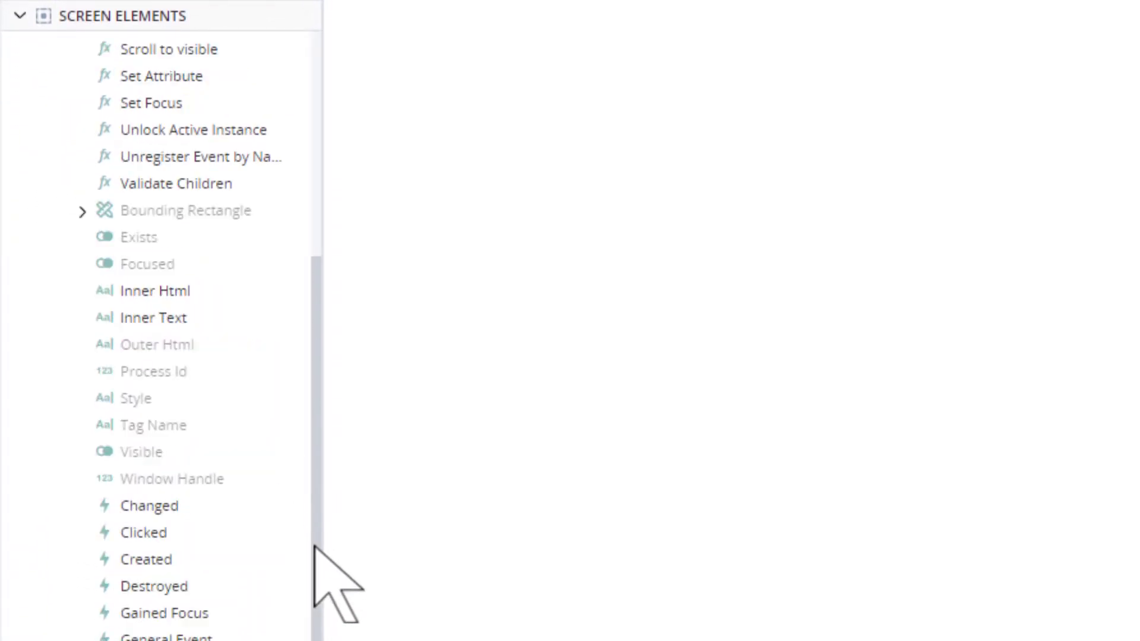